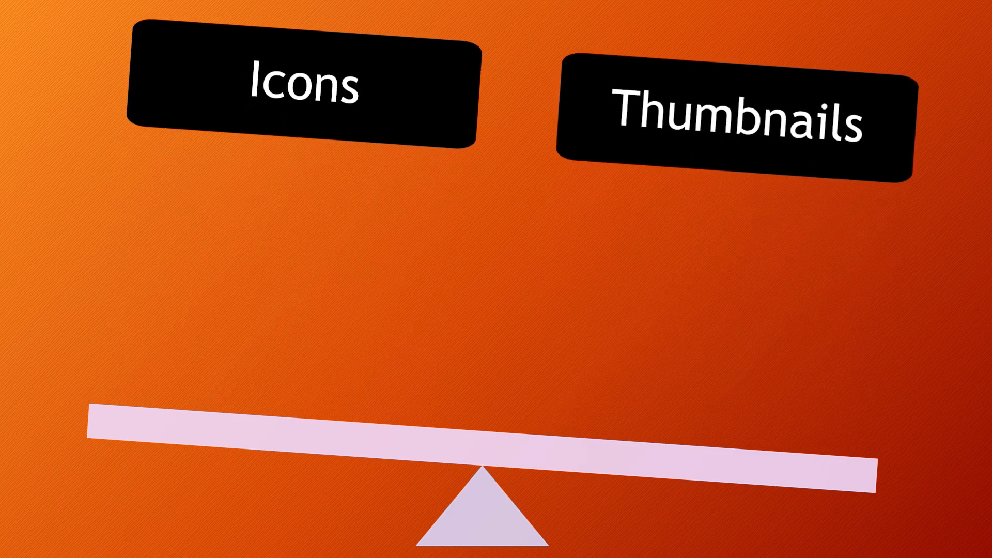
Search Windows for 'performance' and open 'Adjust the appearance and performance of Windows'.
left_click(307, 85)
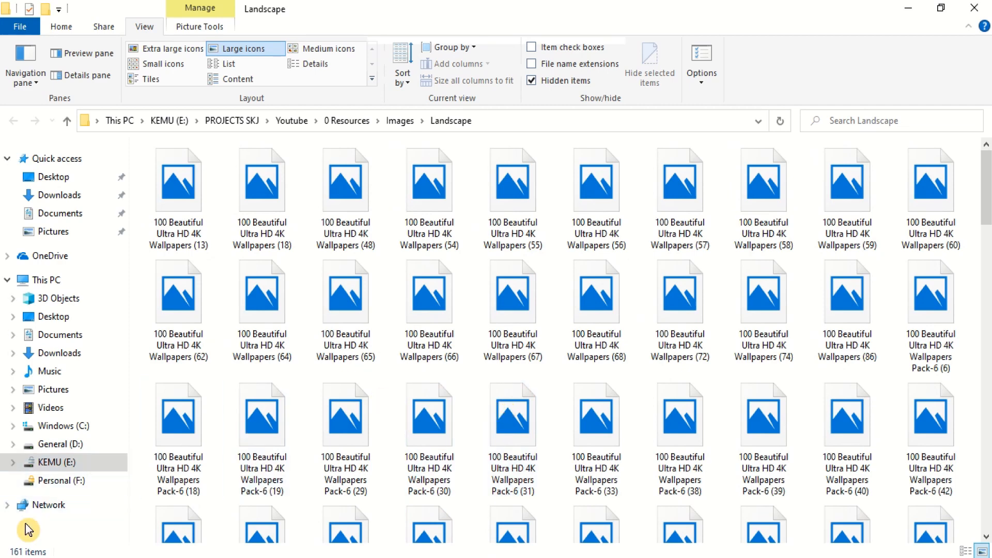
type("performance Monitor")
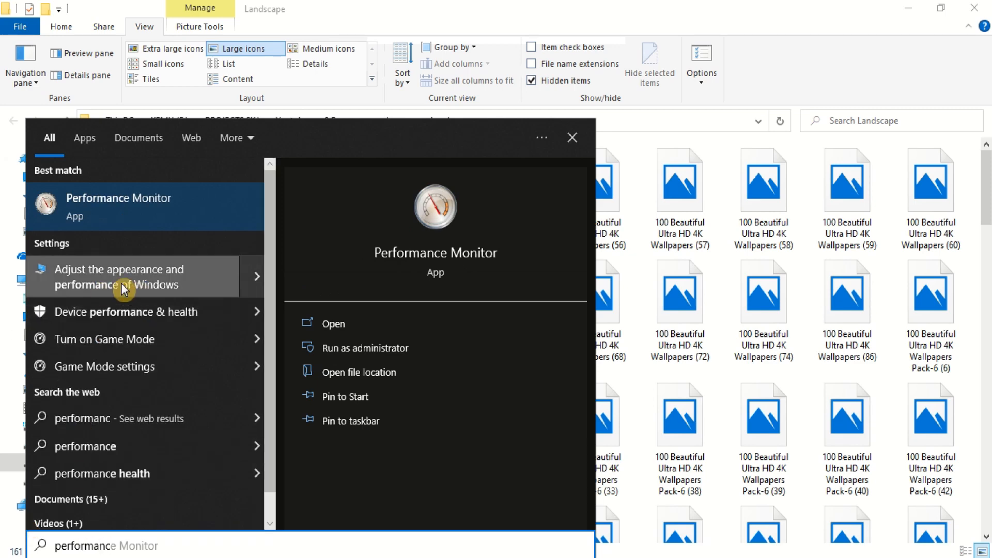
left_click(115, 276)
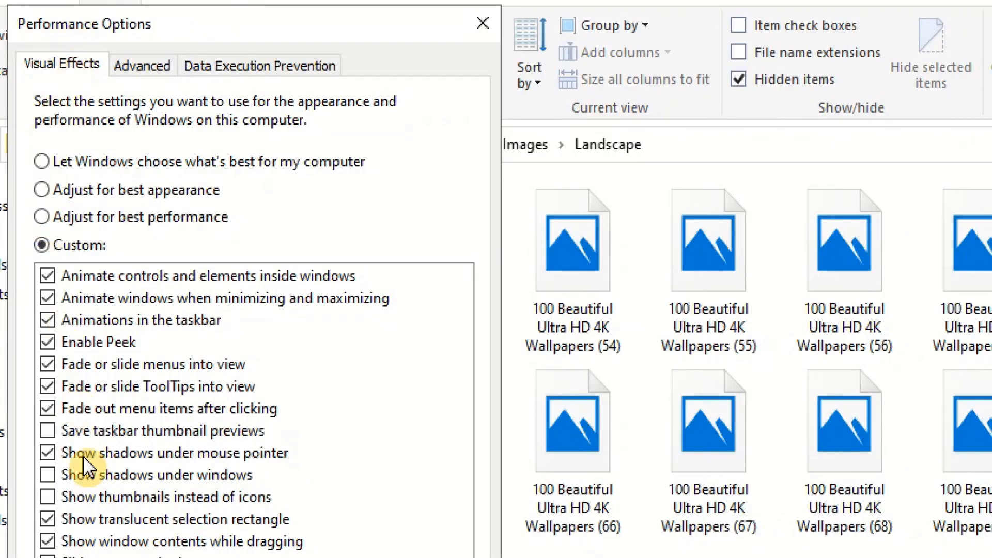
Tick 'Show thumbnails instead of icons' under Visual Effects, apply, and close Performance Options.
left_click(49, 496)
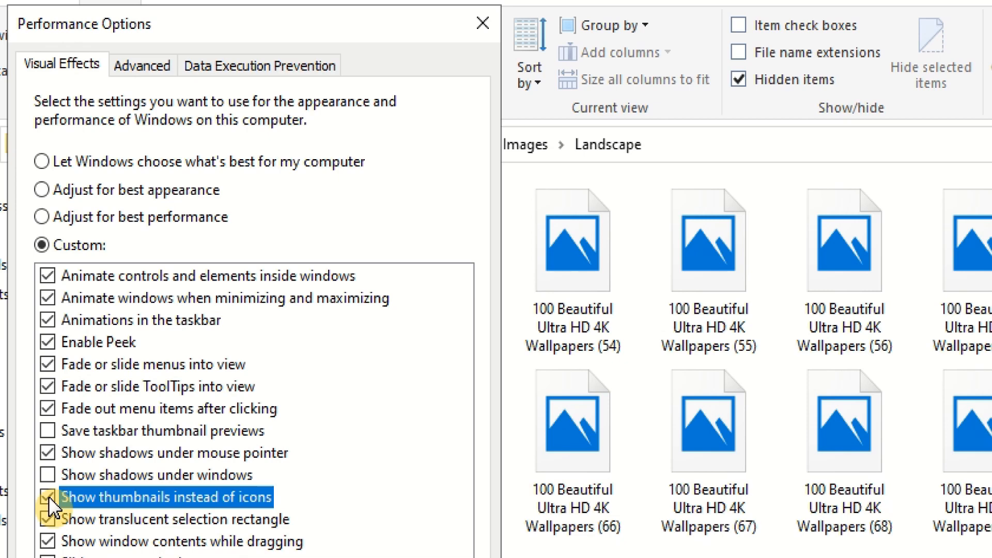
left_click(48, 496)
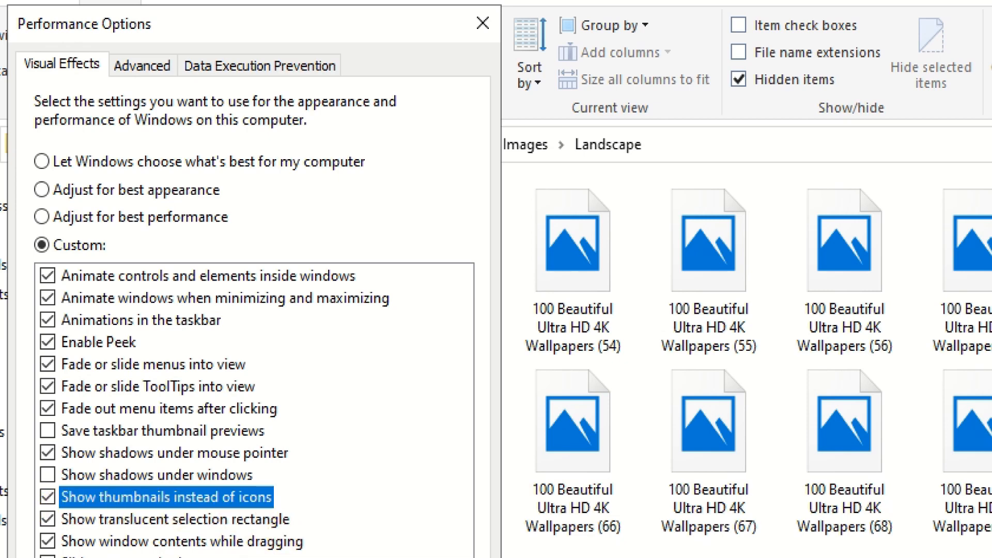
left_click(165, 497)
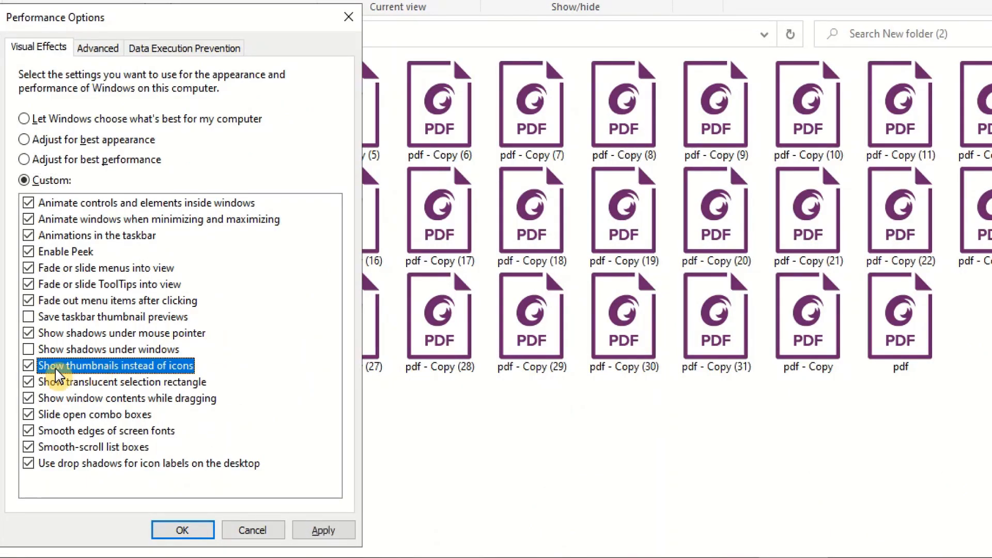
left_click(182, 530)
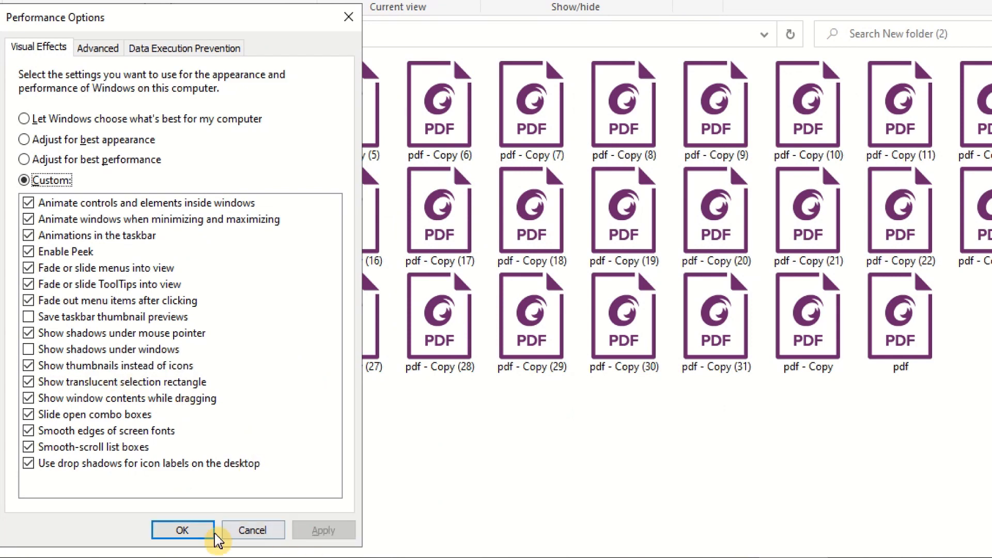
left_click(182, 529)
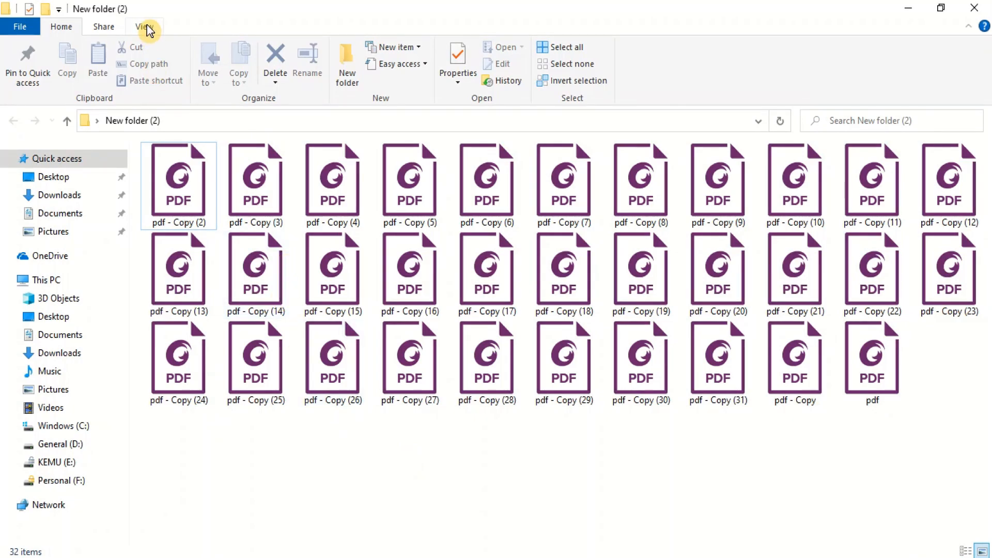
Untick 'Always show icons, never thumbnails' in Folder Options, then reopen its View tab.
left_click(144, 26)
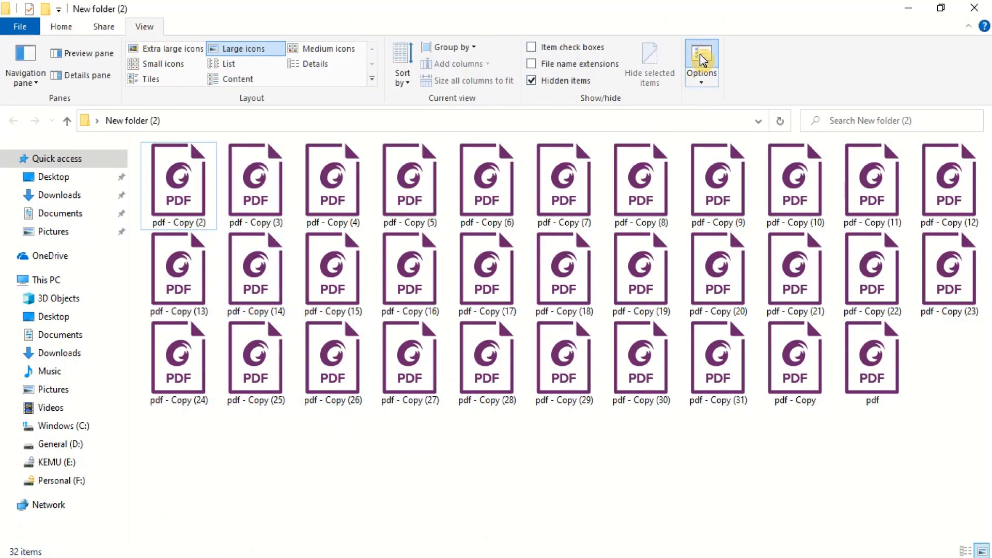
left_click(701, 60)
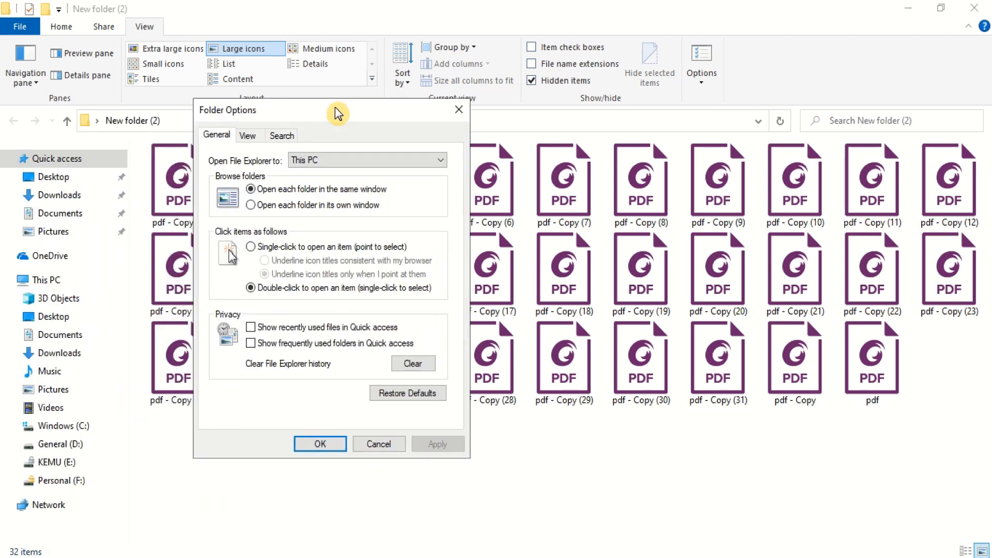
left_click(248, 135)
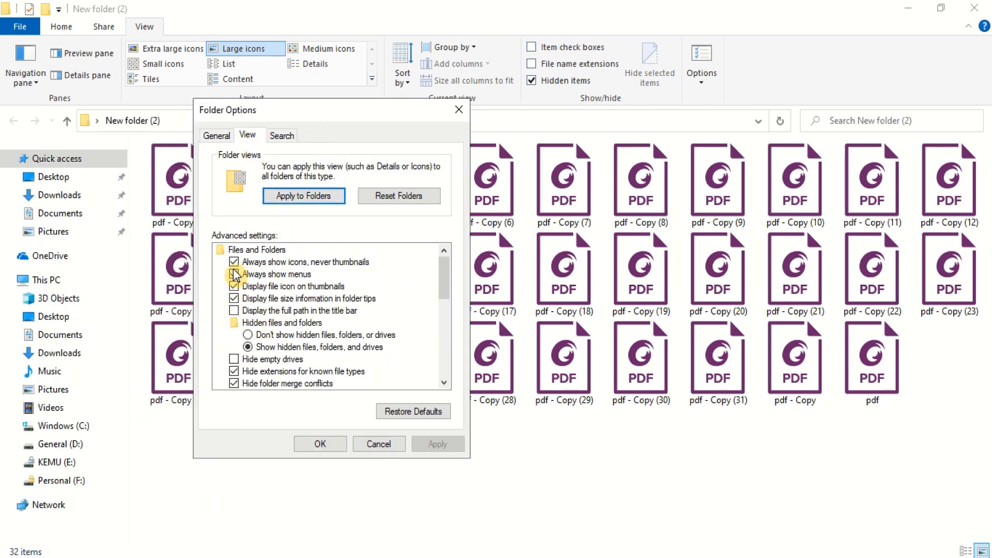
left_click(234, 273)
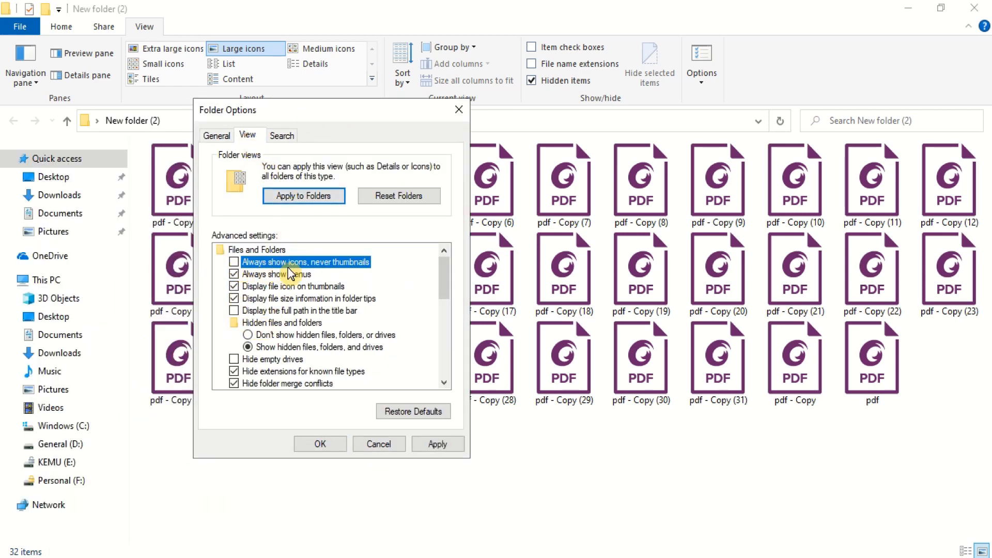
left_click(437, 443)
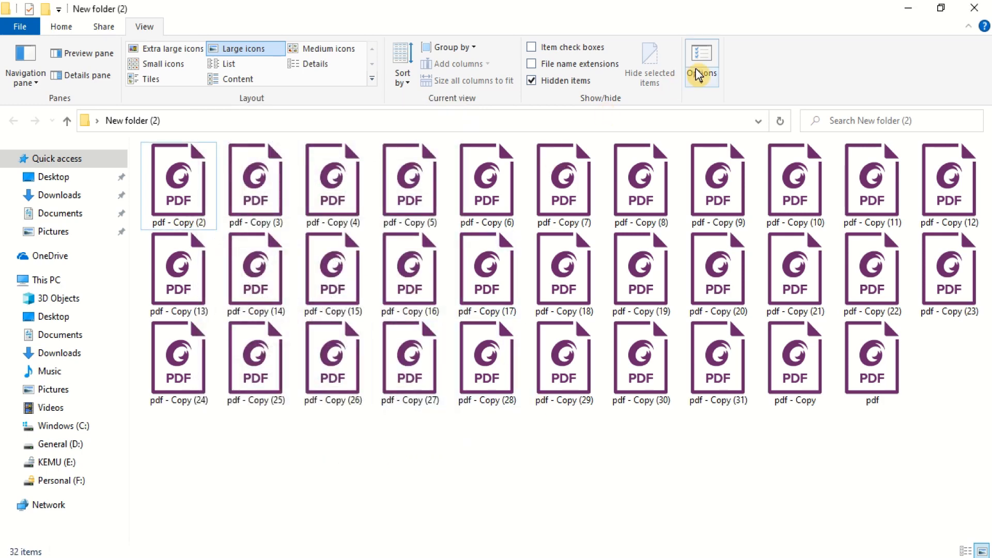
left_click(701, 60)
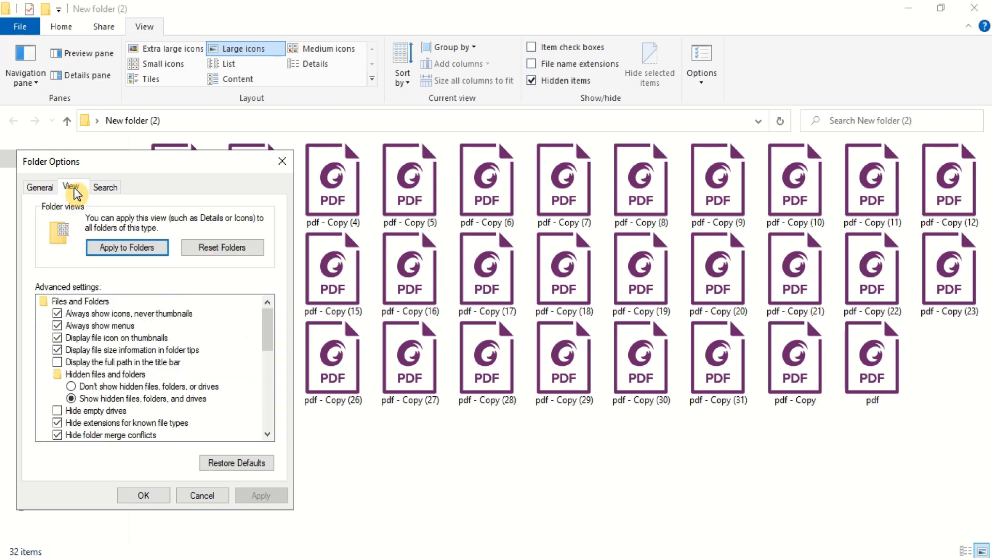
left_click(57, 313)
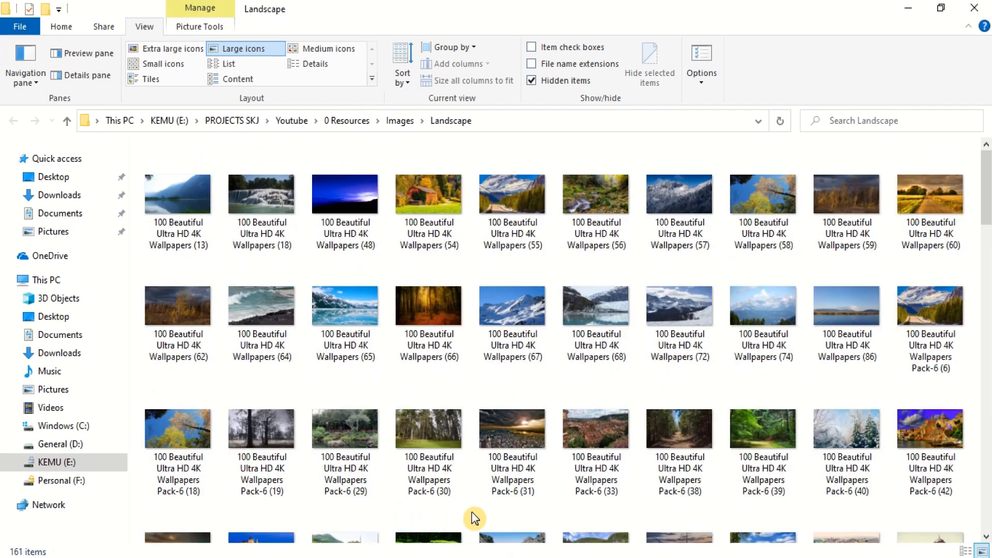
Switch the Landscape folder to Extra large icons, then to Medium icons.
left_click(171, 48)
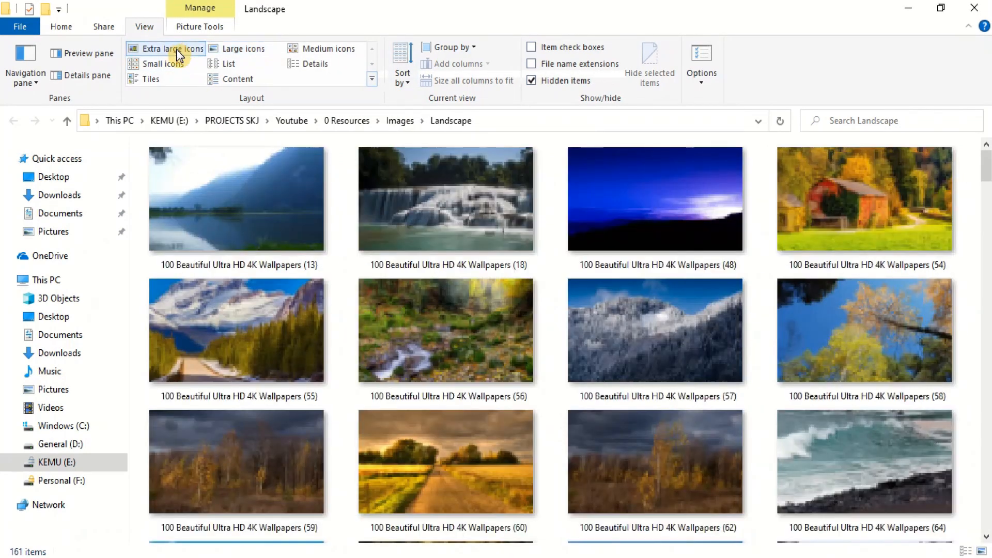
left_click(327, 48)
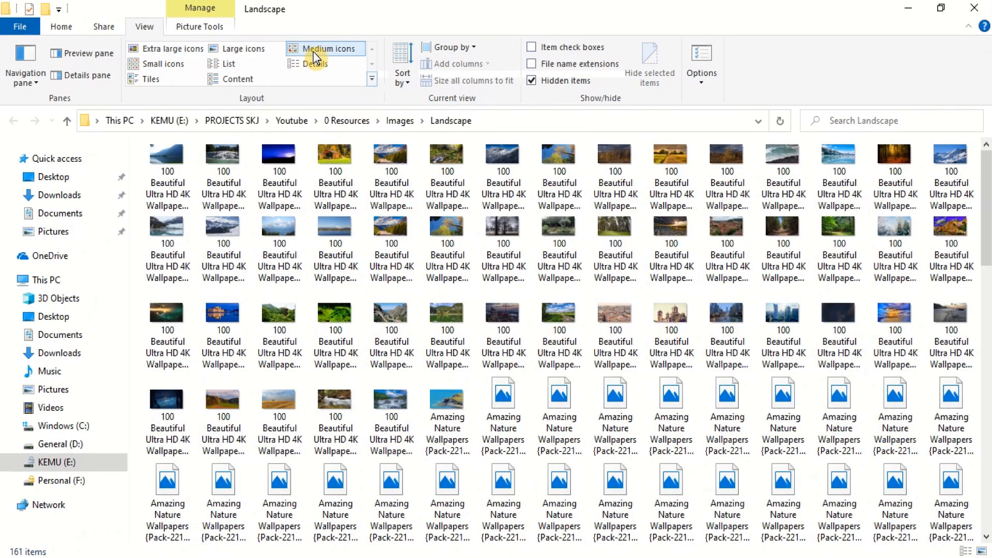